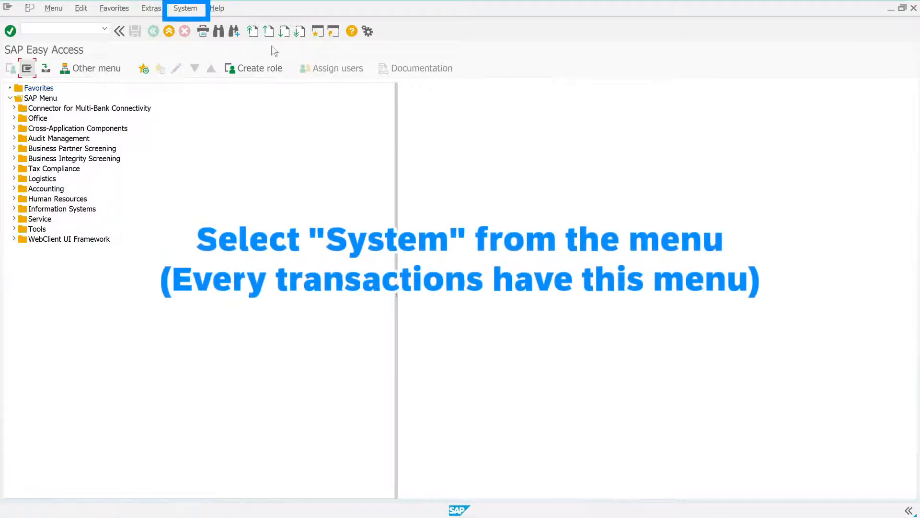
- Show System > Status and the installed software details next to Product Version
click(185, 7)
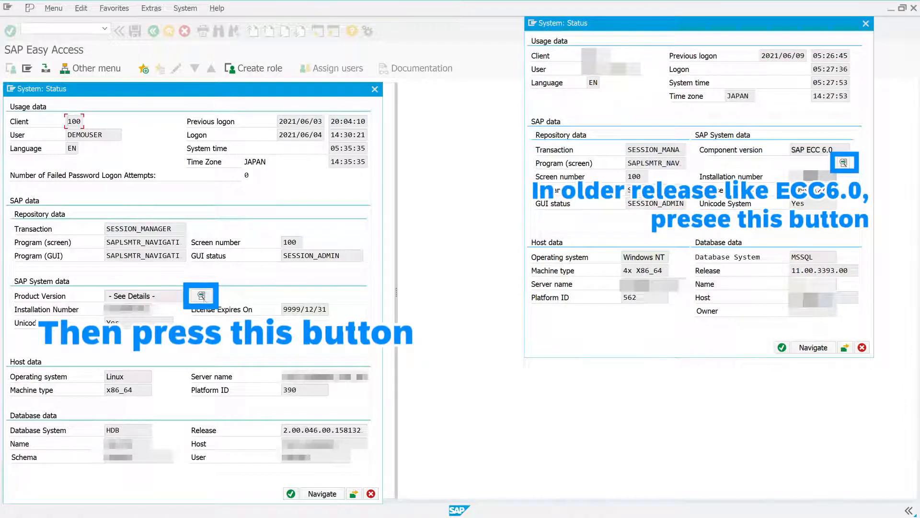
click(201, 295)
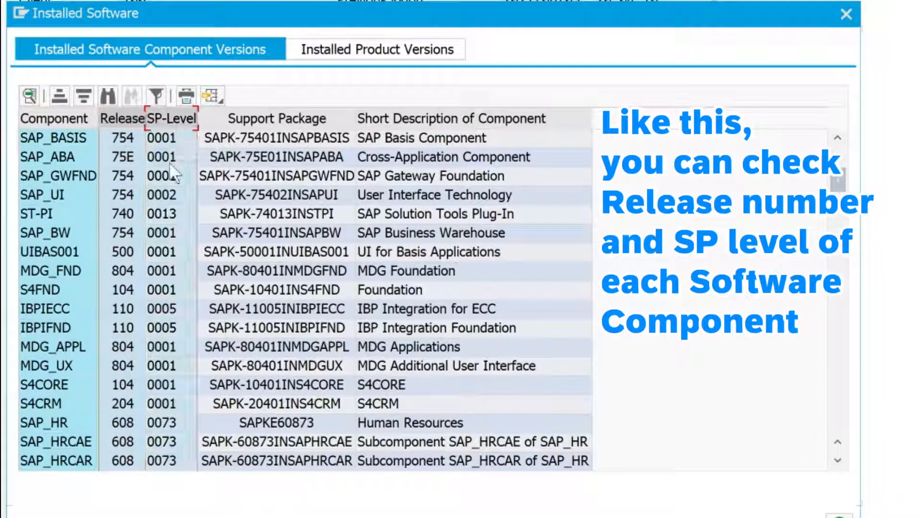
- Review the component version list down to its last entries such as UIM and ST-A/PI
scroll(down, 3)
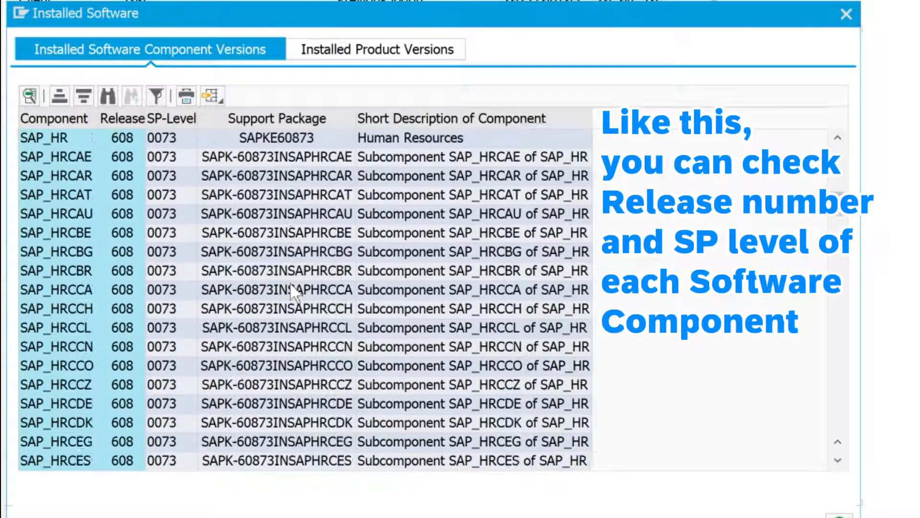
scroll(down, 3)
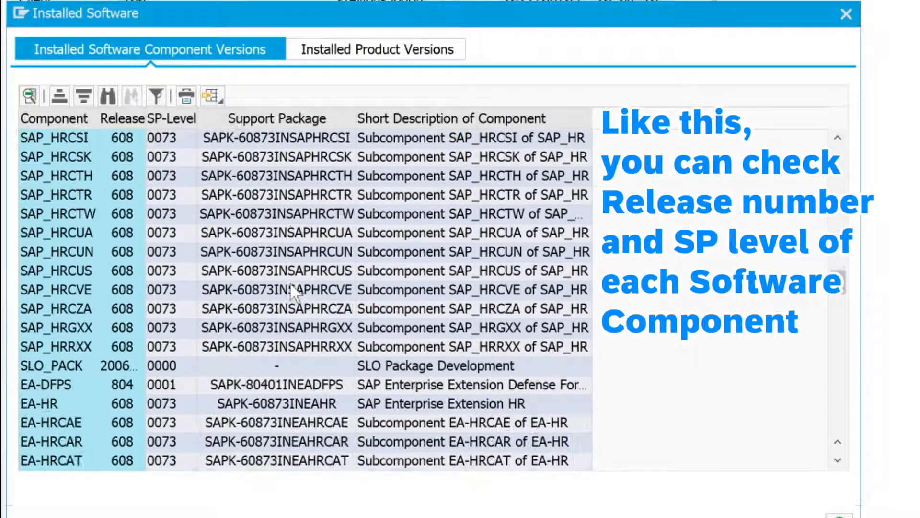
scroll(down, 3)
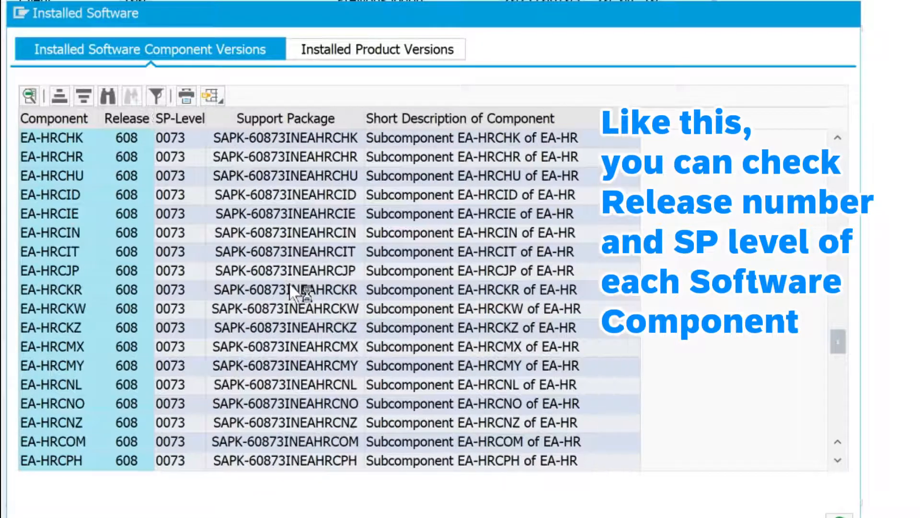
scroll(down, 3)
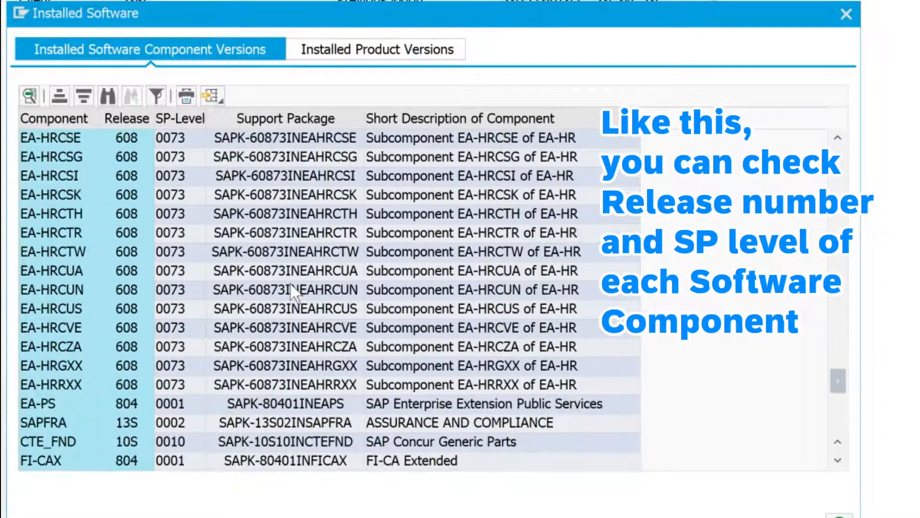
click(376, 49)
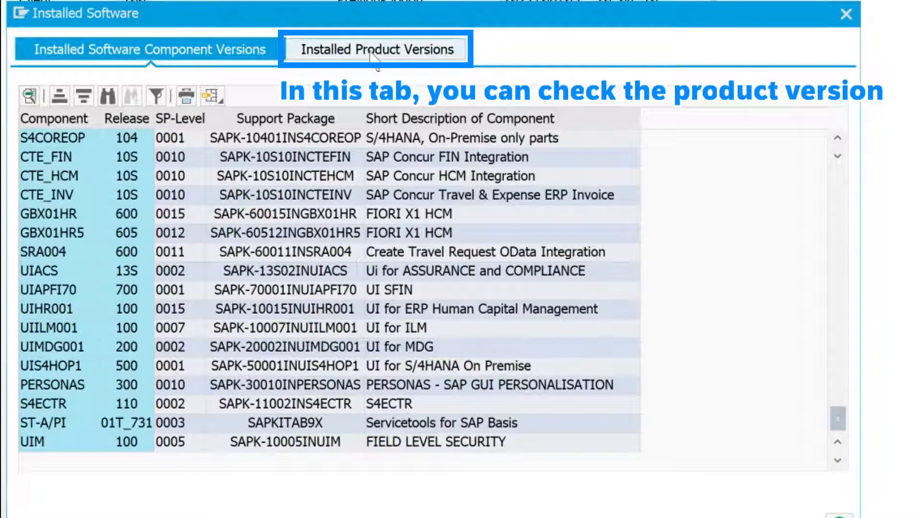
- Review the Installed Product Versions, then close the software and status windows back to SAP Easy Access
click(374, 48)
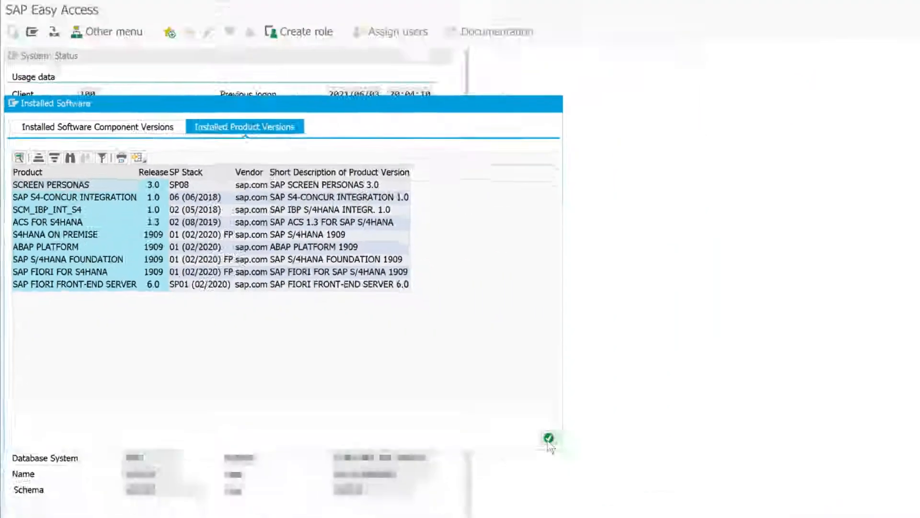
click(549, 437)
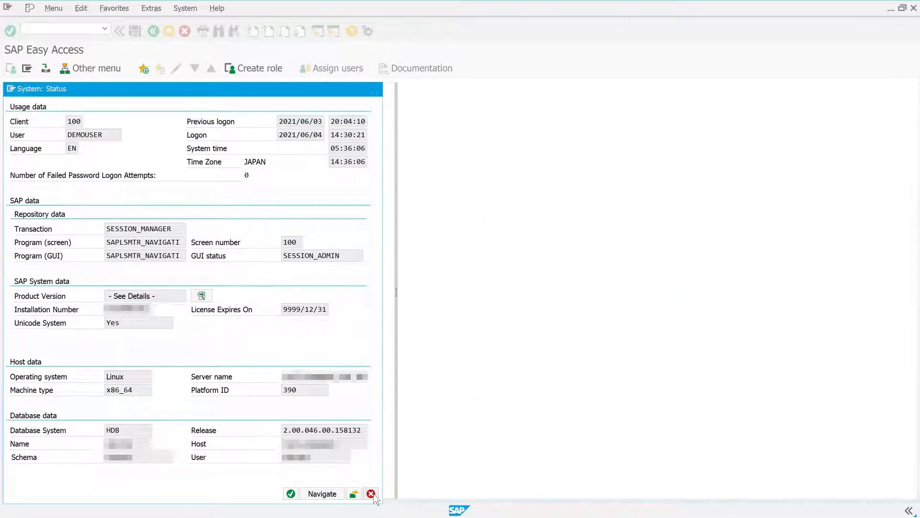
click(370, 493)
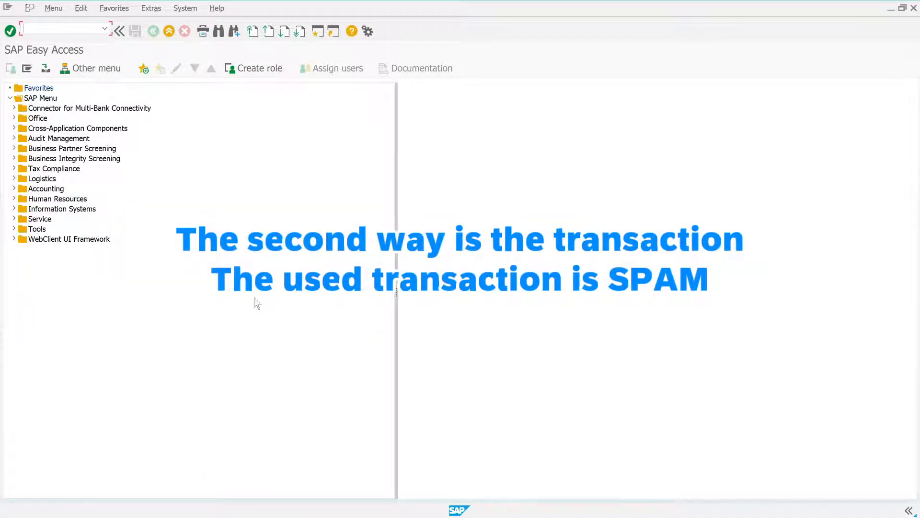
mouse_move(260, 303)
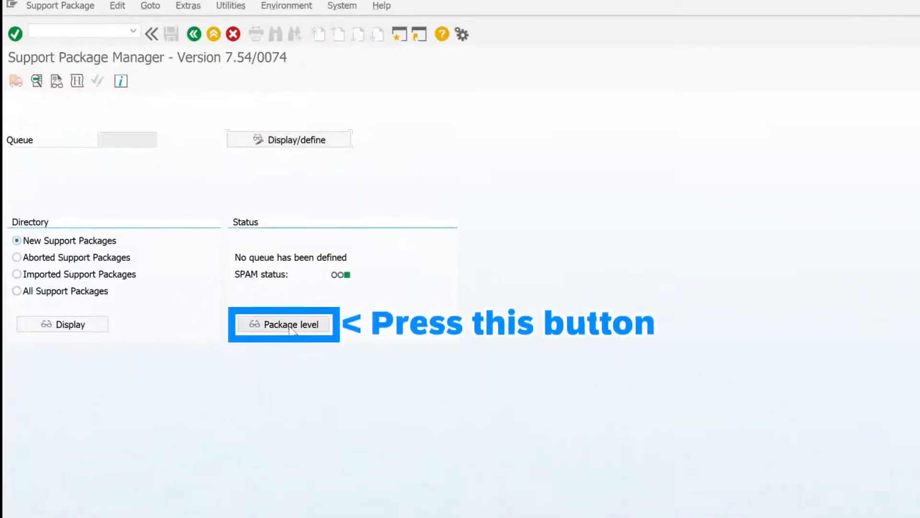
- Show the installed software package levels from Support Package Manager (SPAM)
click(284, 324)
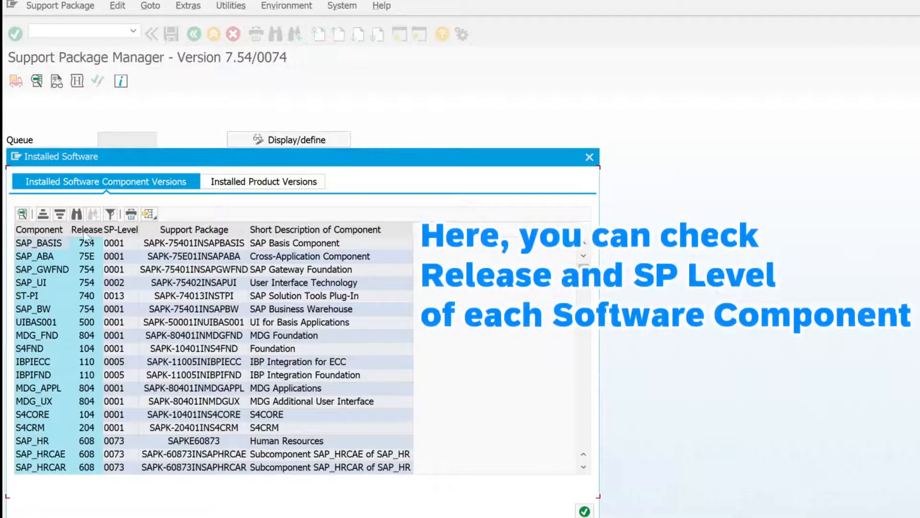
mouse_move(167, 335)
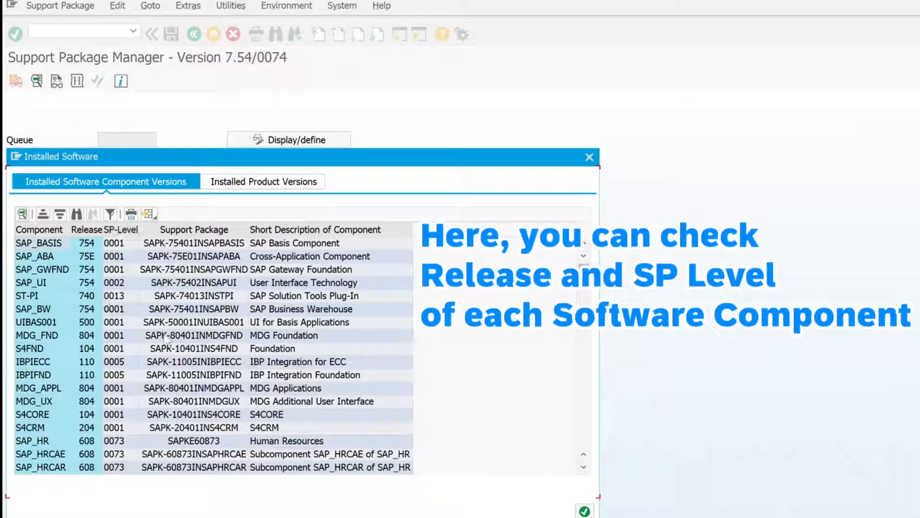
- Review the component list to its end, then show product versions such as S4HANA ON PREMISE 1909
scroll(down, 3)
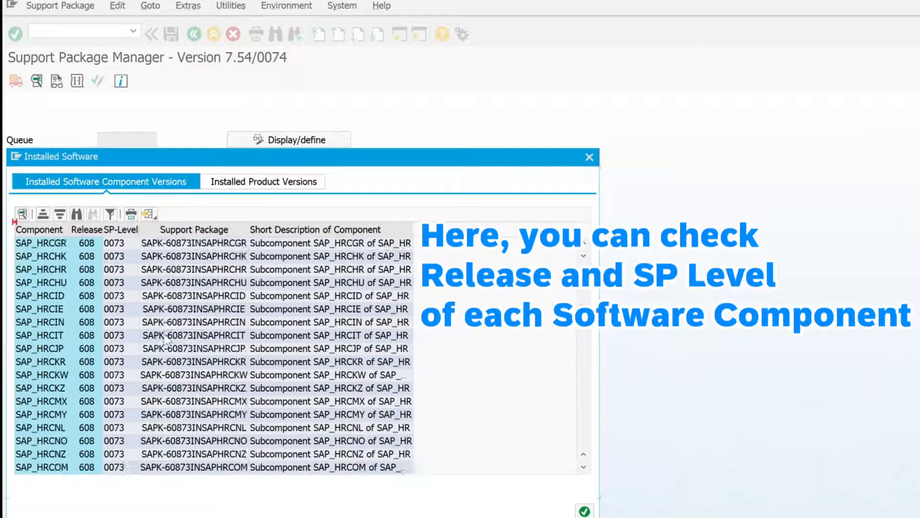
scroll(down, 3)
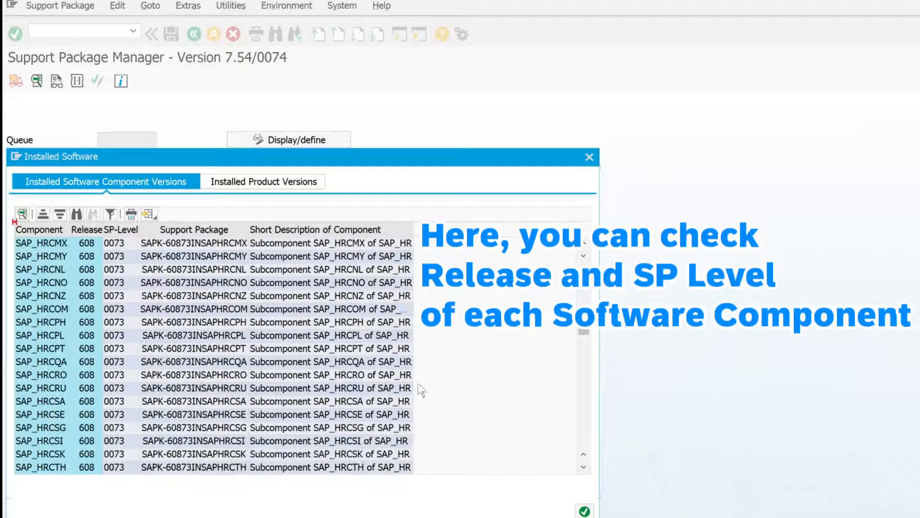
scroll(down, 3)
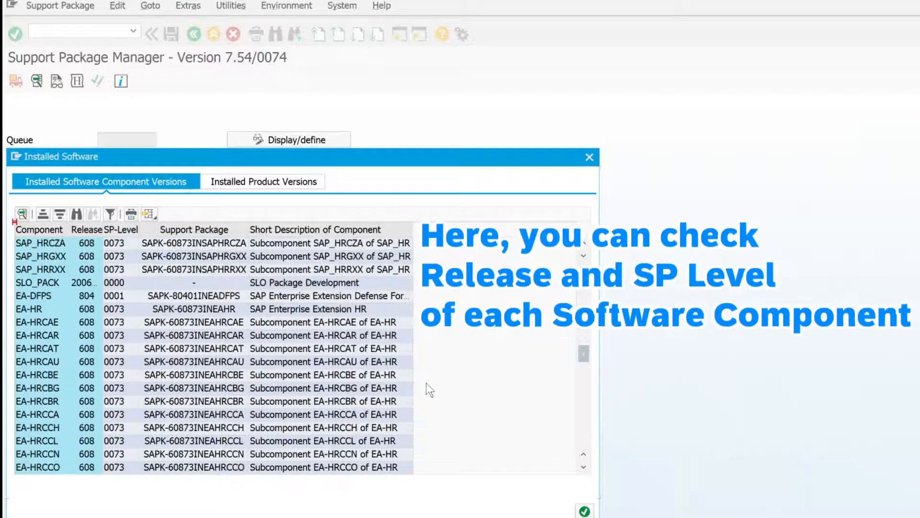
scroll(down, 3)
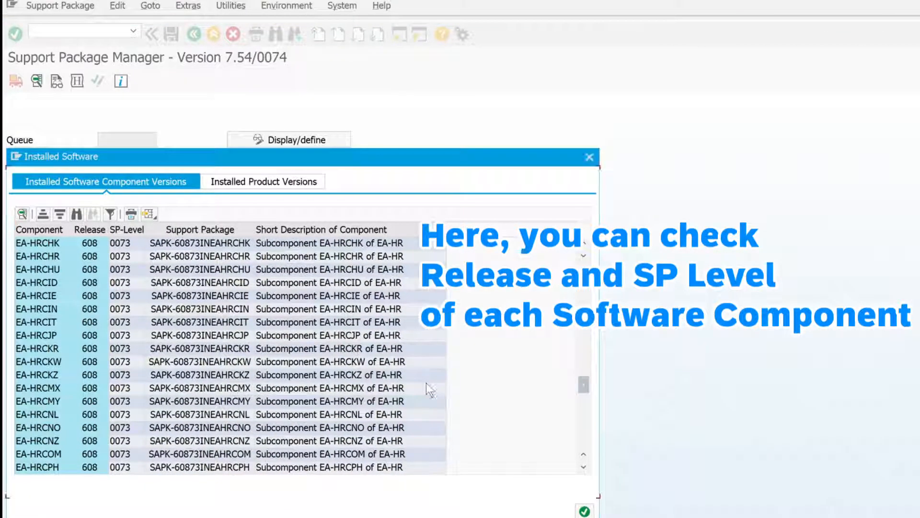
scroll(down, 3)
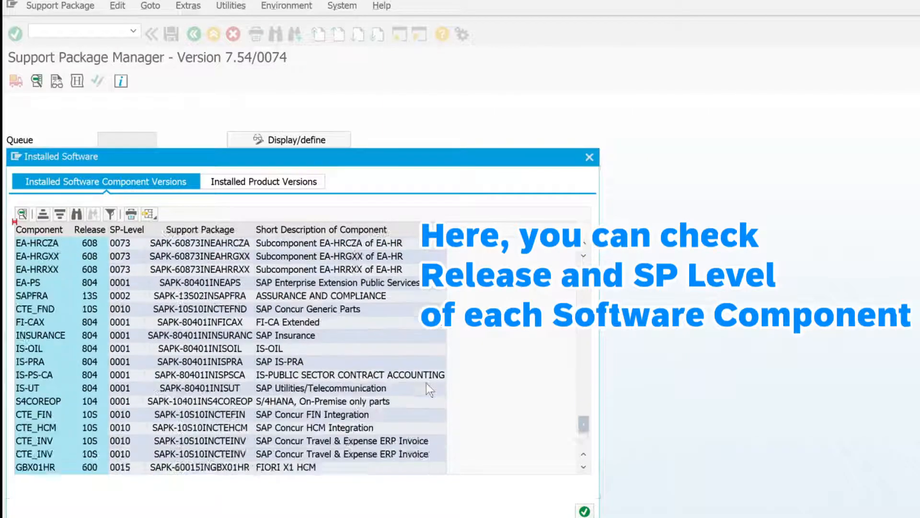
scroll(down, 3)
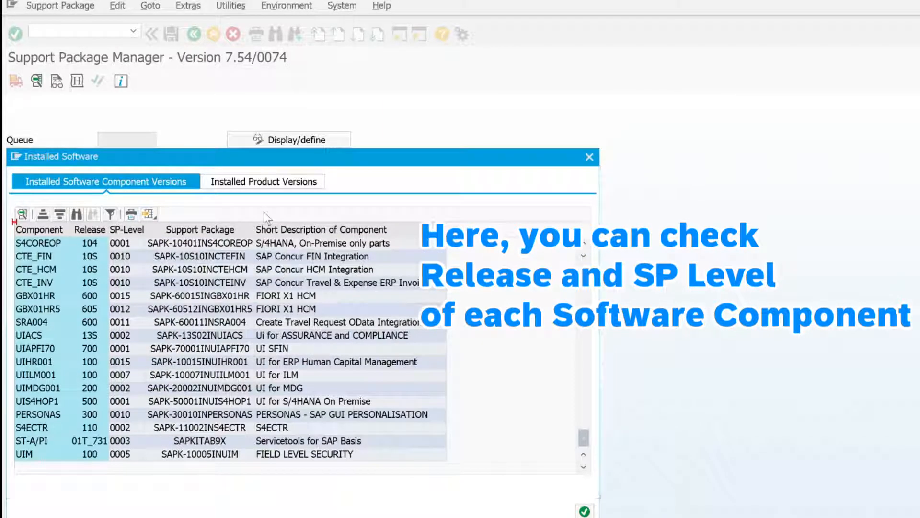
click(263, 181)
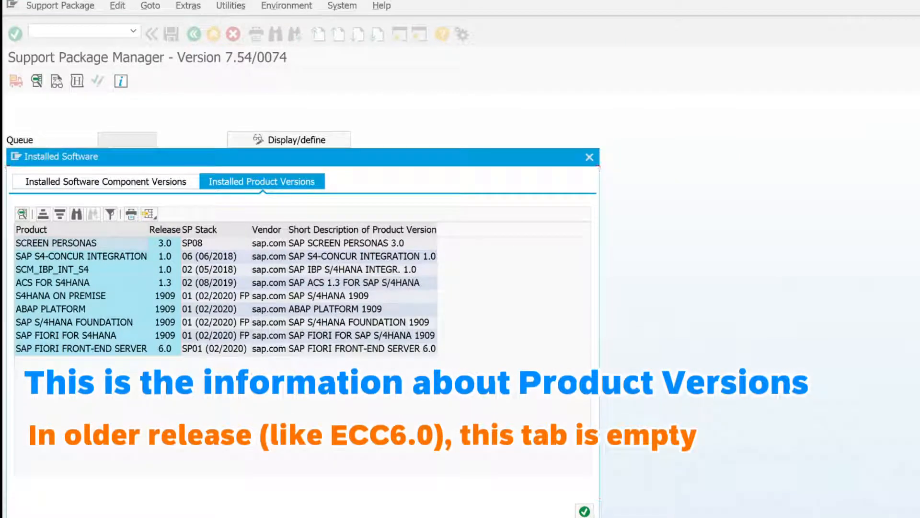
- Close the Installed Software window and go to the SE16 Data Browser initial screen
click(57, 243)
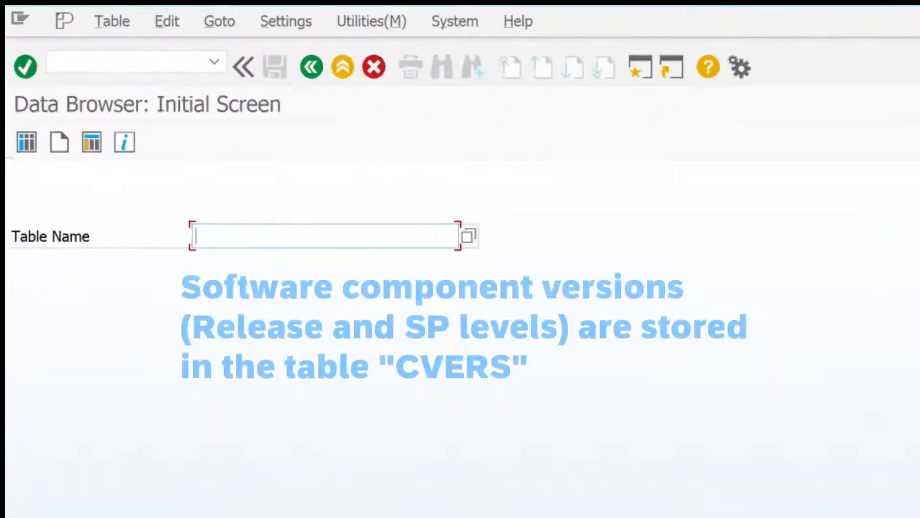
- Query table CVERS, review its 163 component entries, and return to the table name screen
text(CVERS)
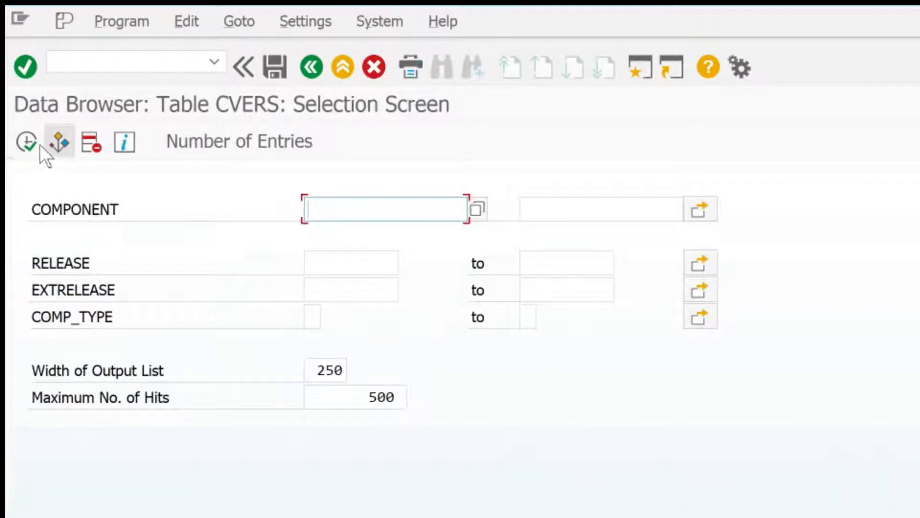
click(23, 143)
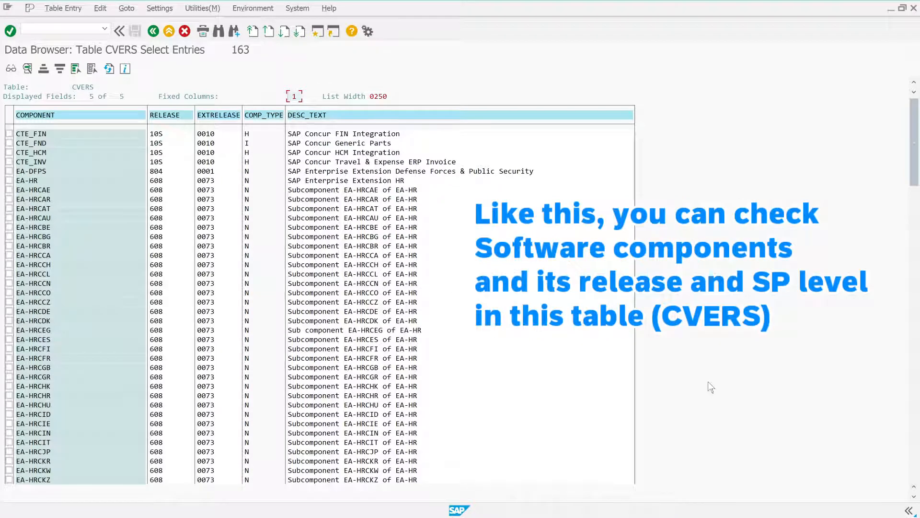
scroll(down, 3)
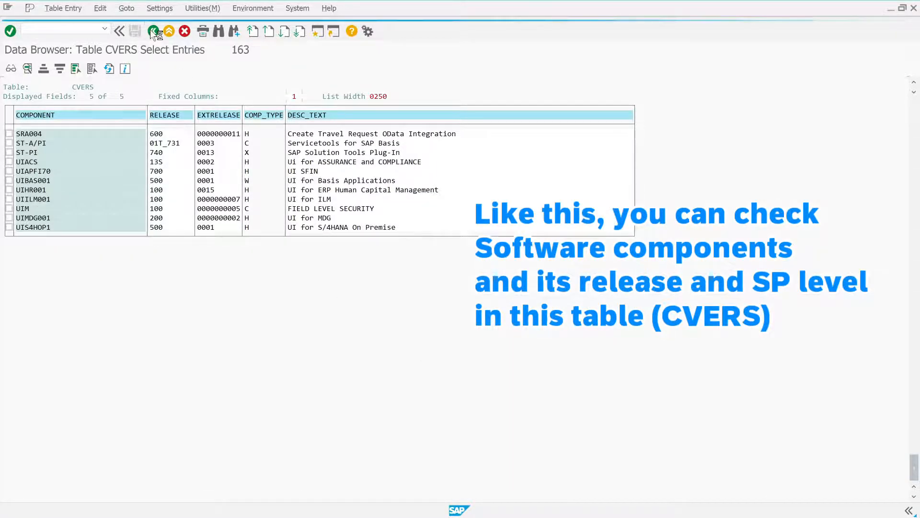
click(152, 31)
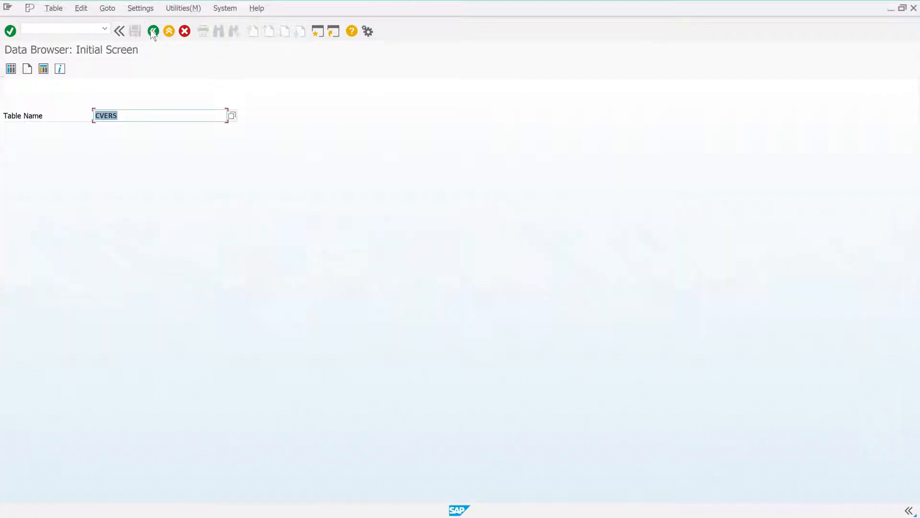
- Query table PRDVERS and review its 13 product version entries including vendor and install status
text(pr)
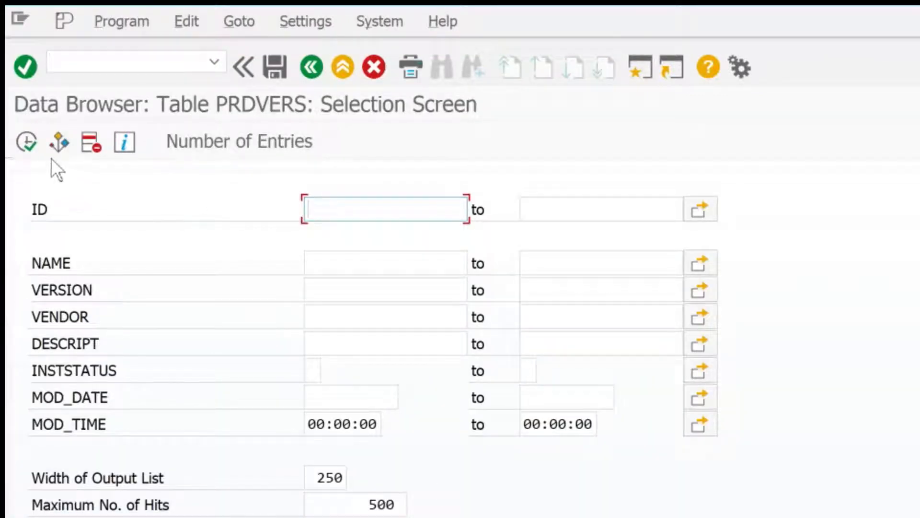
click(27, 144)
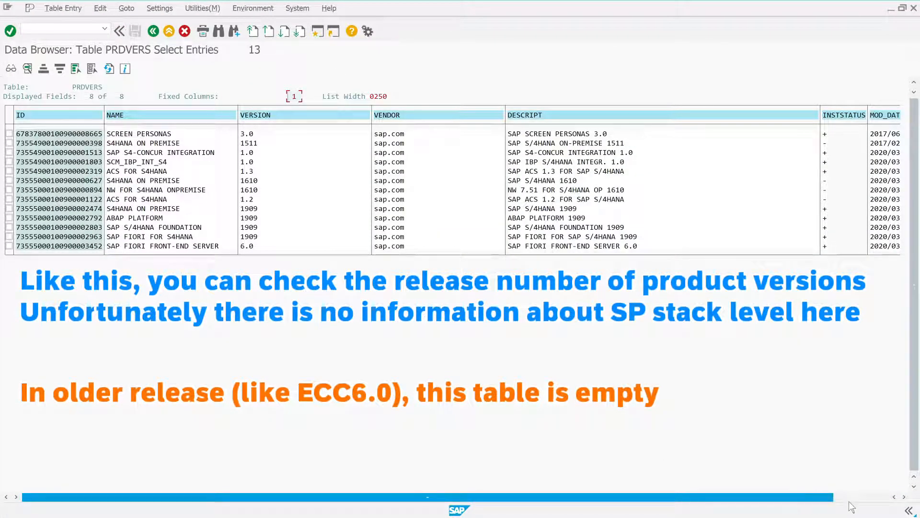
scroll(right, 3)
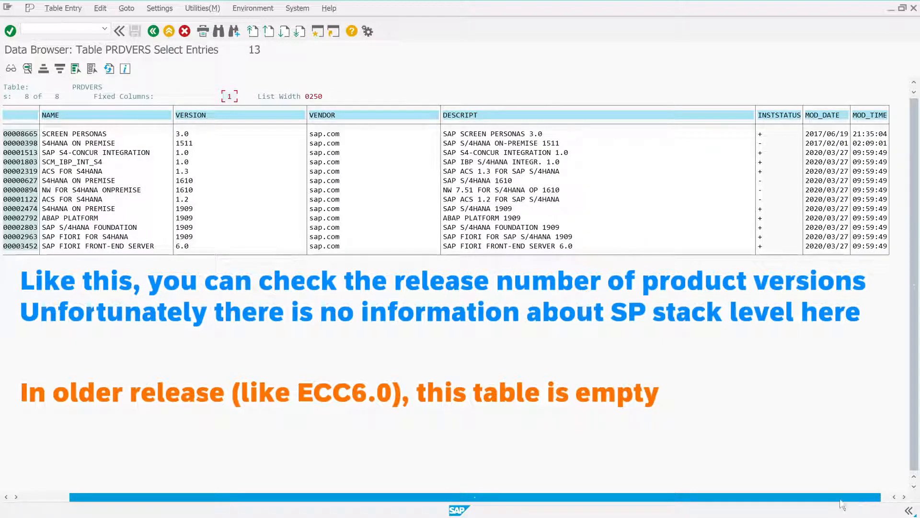